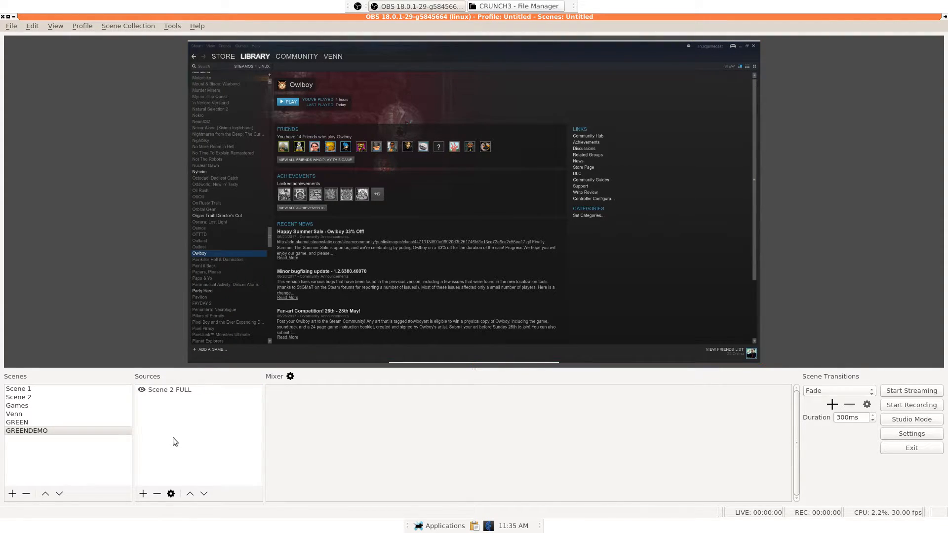
{"action": "mouse_move", "coordinate": [139, 450]}
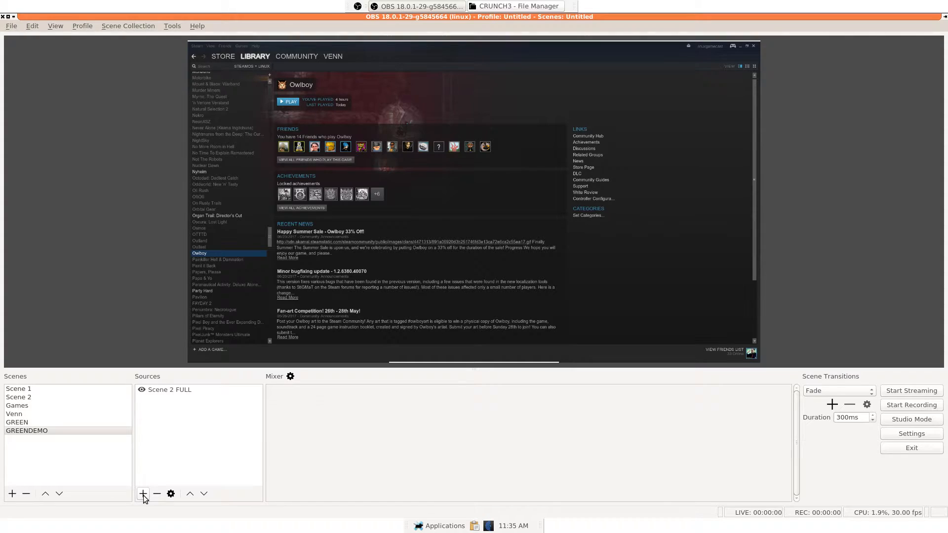
{"action": "mouse_move", "coordinate": [143, 493]}
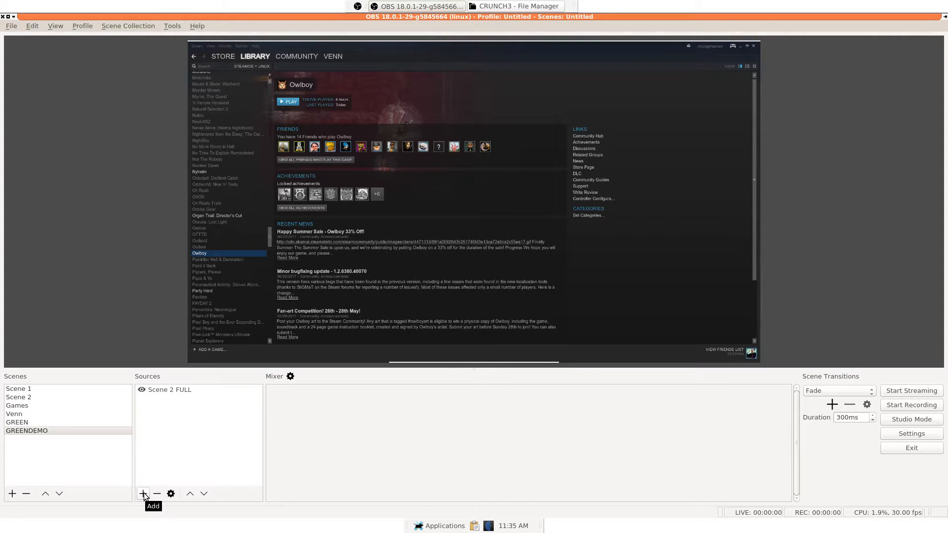
- Start adding a Video Capture Device (V4L2) source to the GREENDEMO scene
{"action": "left_click", "coordinate": [143, 493]}
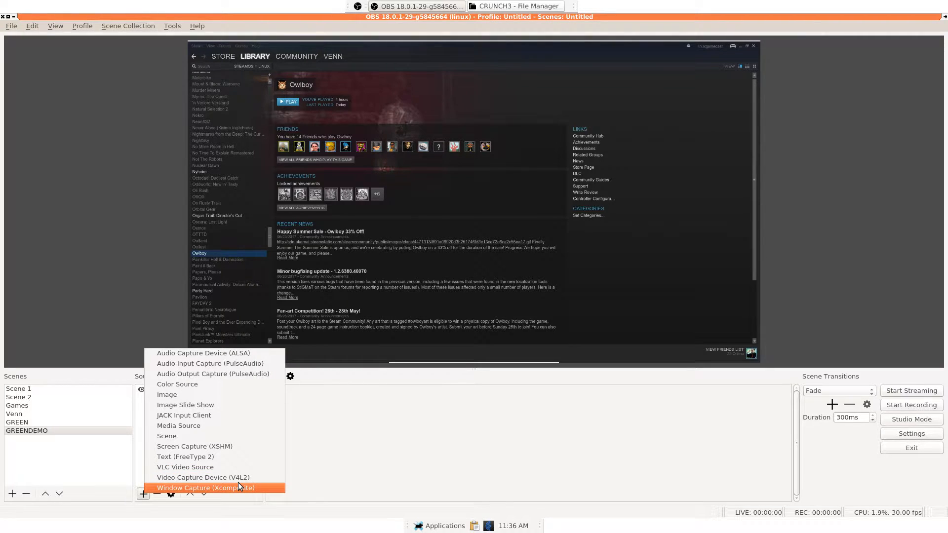
{"action": "left_click", "coordinate": [201, 478]}
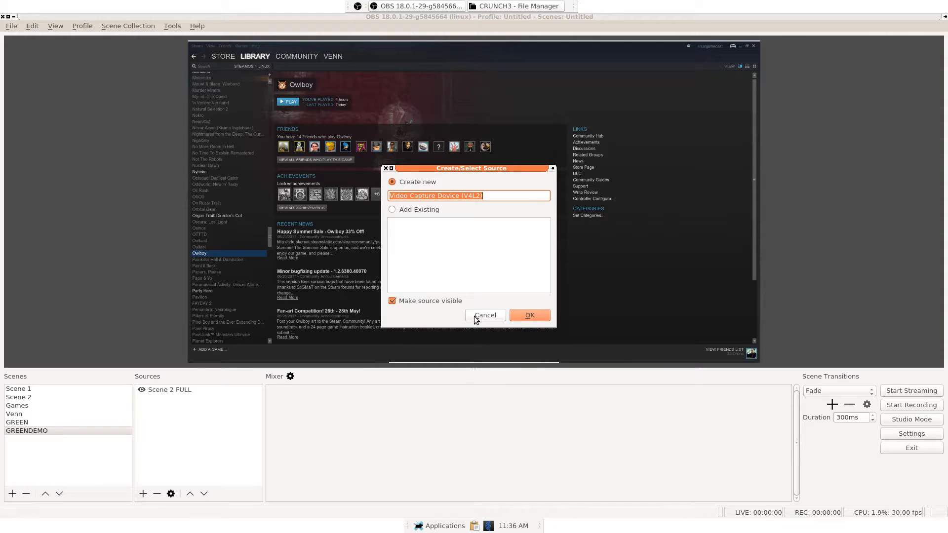
- Create the source with the HD Pro Webcam C920 device, frame rate unchanged
{"action": "left_click", "coordinate": [529, 314]}
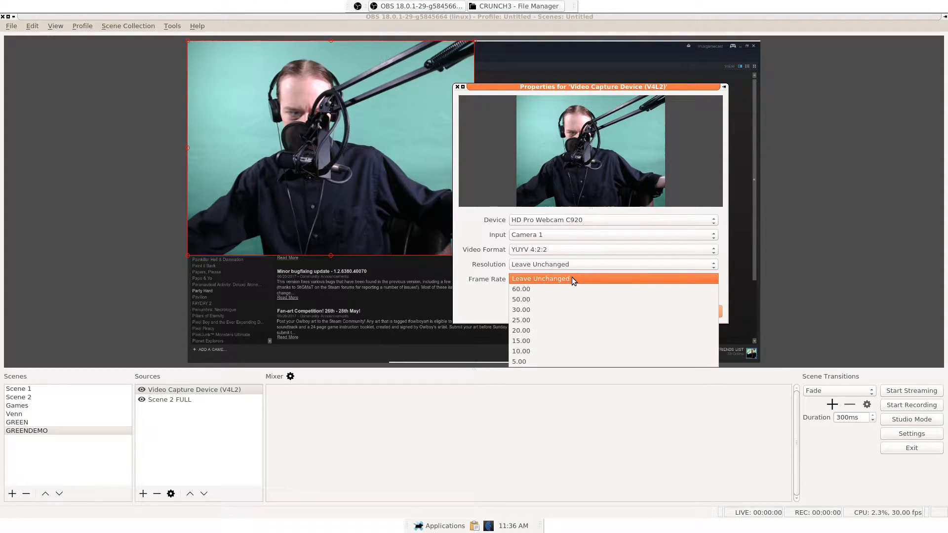
{"action": "left_click", "coordinate": [540, 278]}
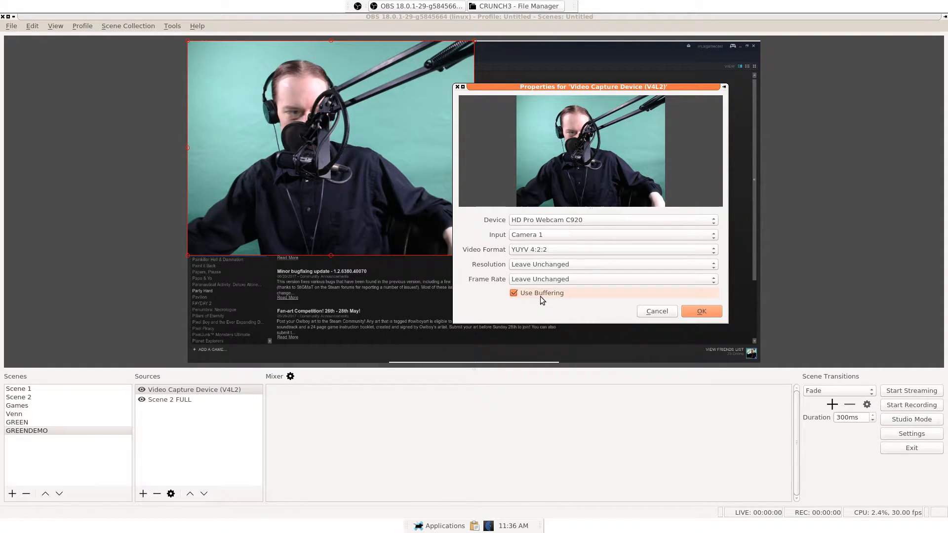
{"action": "left_click", "coordinate": [701, 311]}
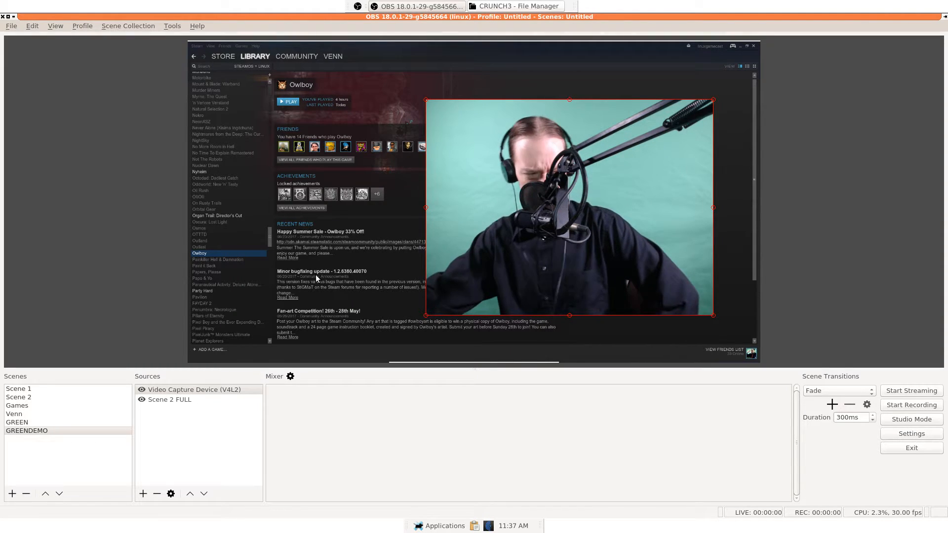
- Add a Chroma Key effect filter to the webcam source via its Filters window
{"action": "right_click", "coordinate": [193, 389]}
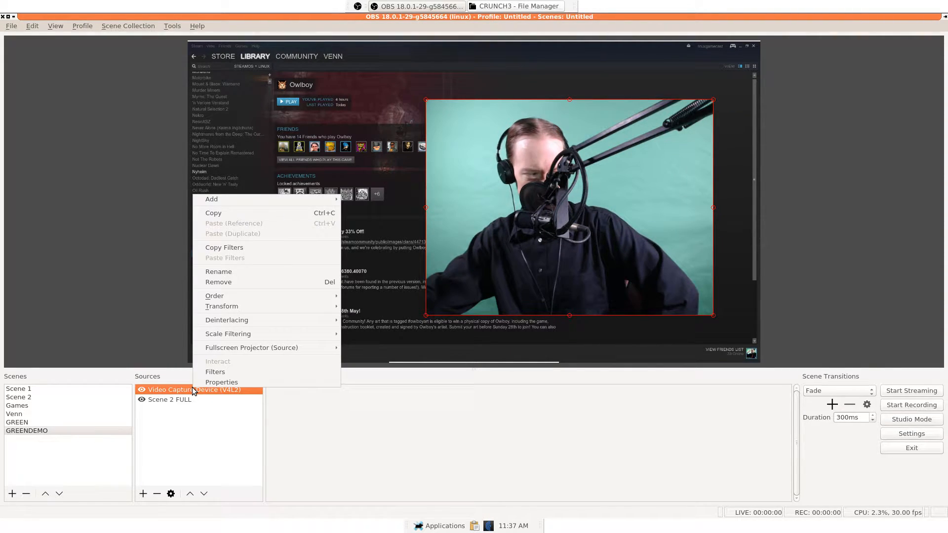
{"action": "left_click", "coordinate": [214, 372]}
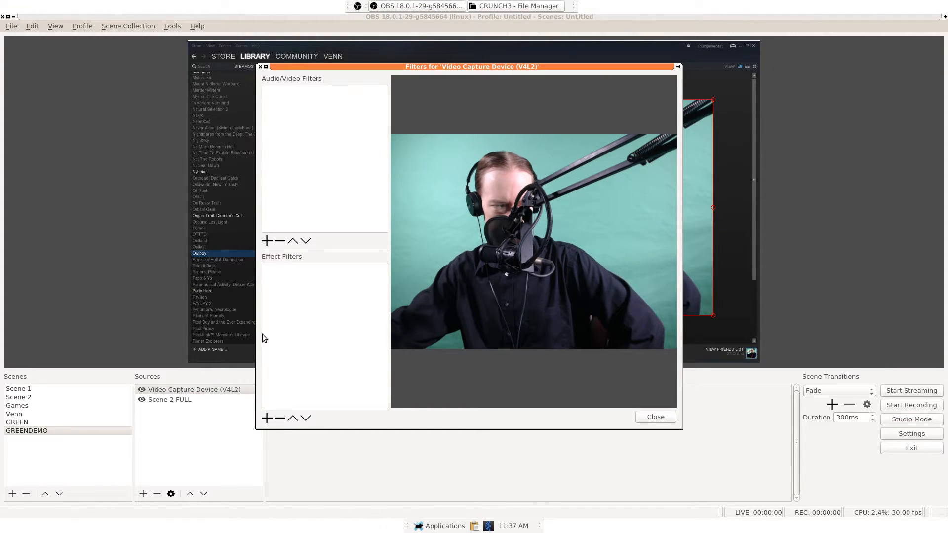
{"action": "left_click", "coordinate": [266, 418]}
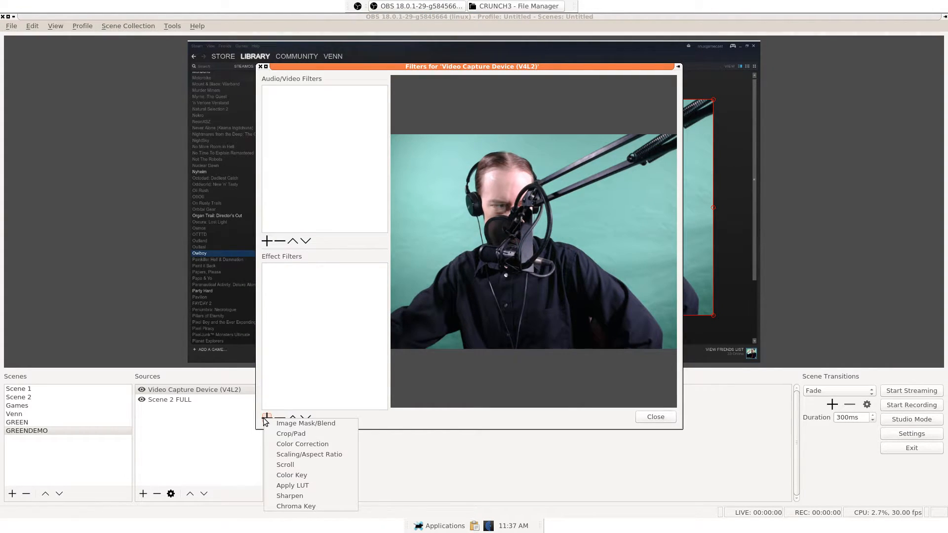
{"action": "left_click", "coordinate": [295, 505]}
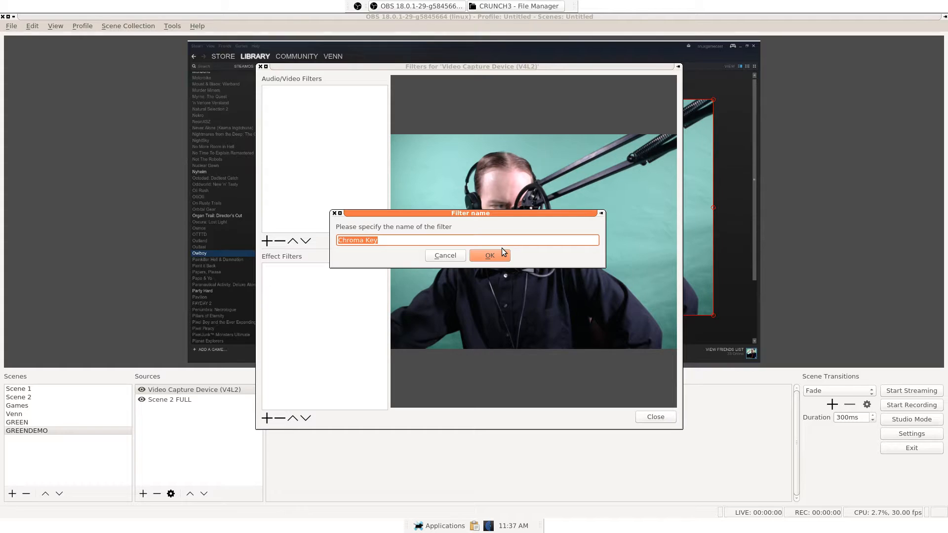
{"action": "left_click", "coordinate": [490, 254]}
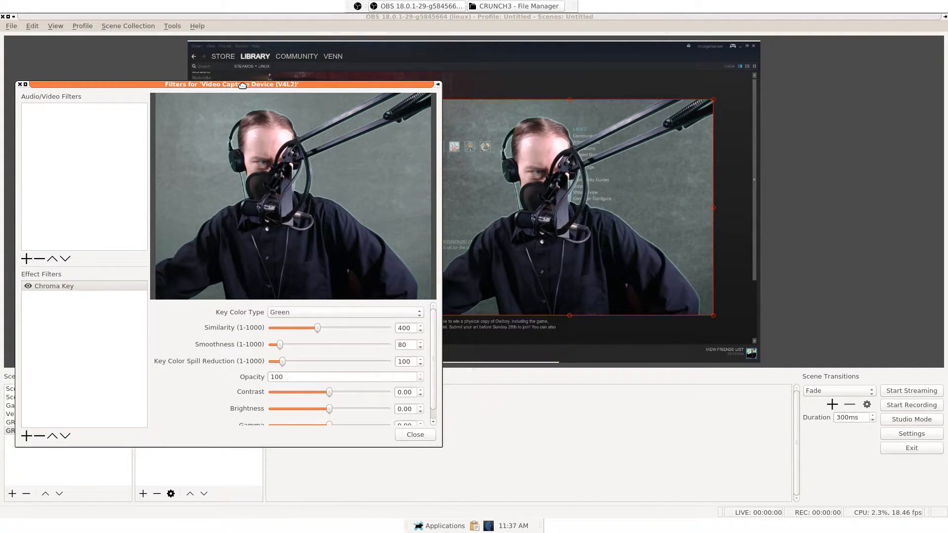
- Move the Filters window aside and lower the Chroma Key similarity to 1
{"action": "left_click_drag", "start_coordinate": [228, 84], "coordinate": [215, 60]}
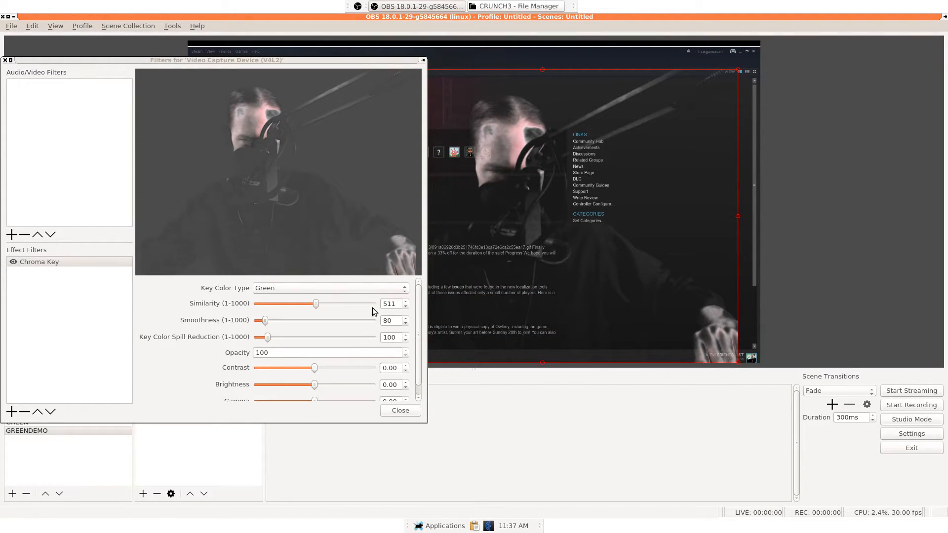
{"action": "left_click_drag", "start_coordinate": [216, 60], "coordinate": [161, 61]}
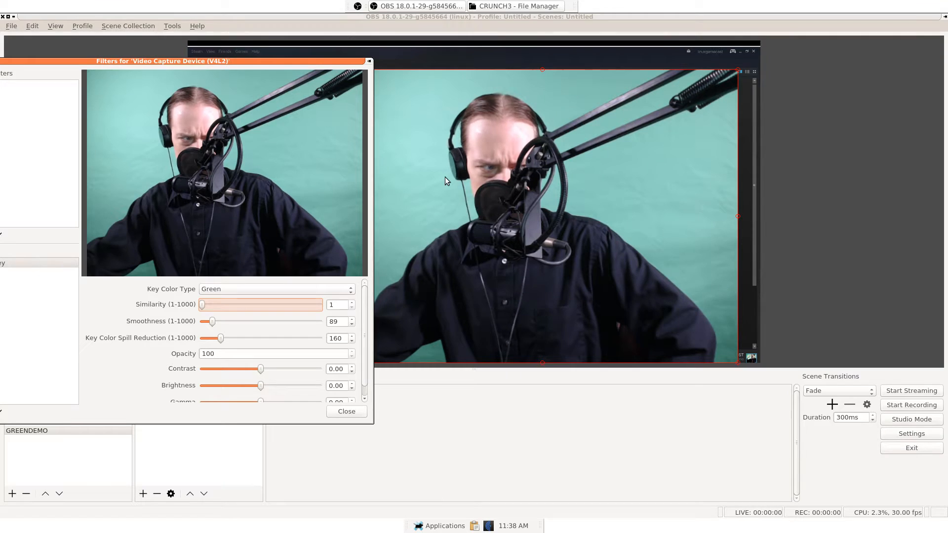
- Set a Custom key colour #a4e7dc sampled from the teal backdrop
{"action": "left_click", "coordinate": [276, 288]}
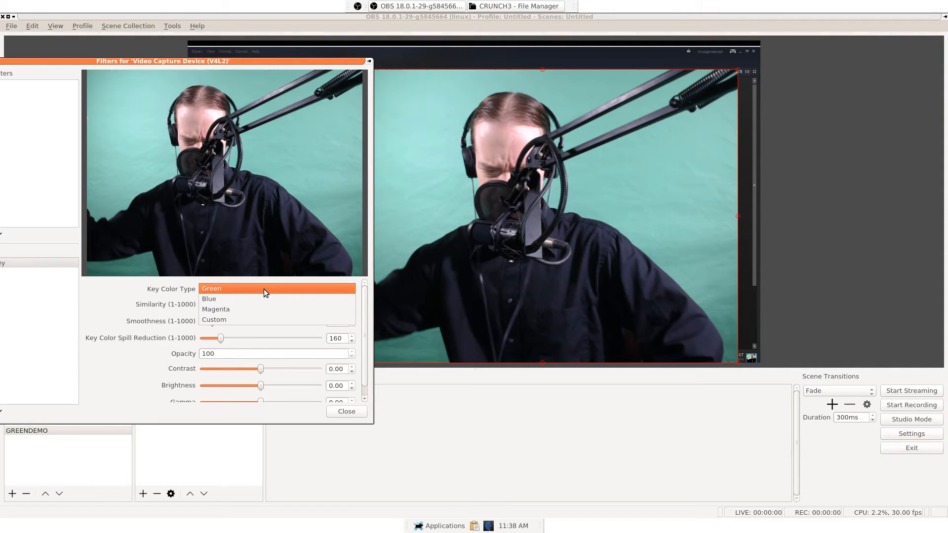
{"action": "mouse_move", "coordinate": [240, 319]}
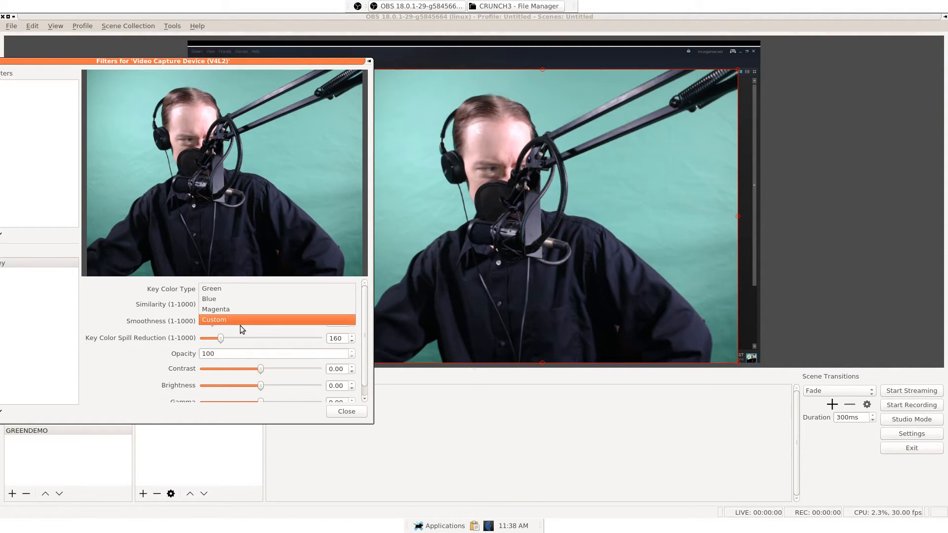
{"action": "left_click", "coordinate": [214, 319]}
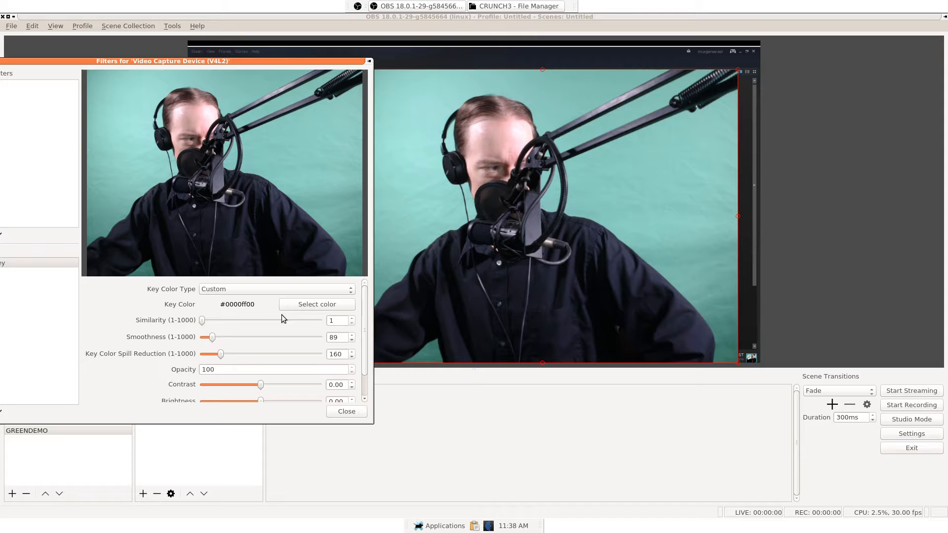
{"action": "left_click", "coordinate": [315, 304]}
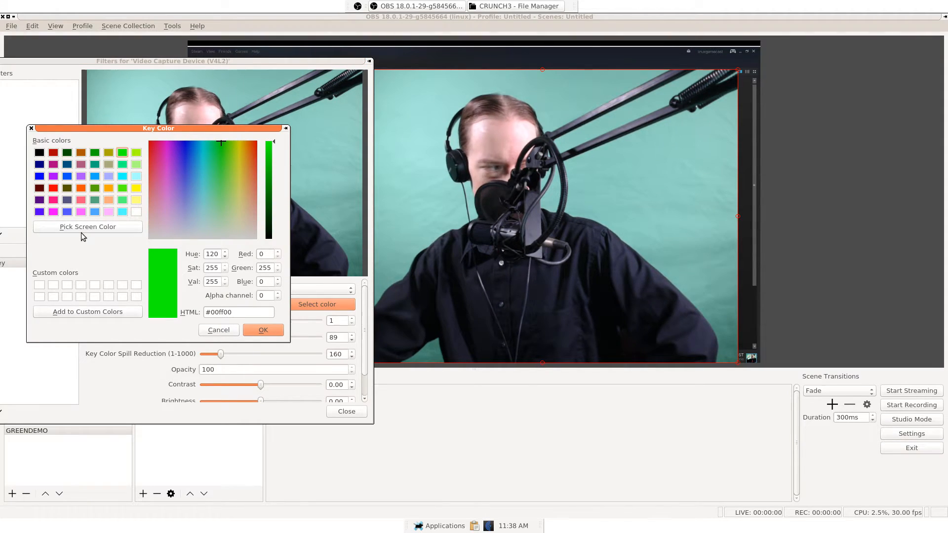
{"action": "left_click", "coordinate": [87, 227]}
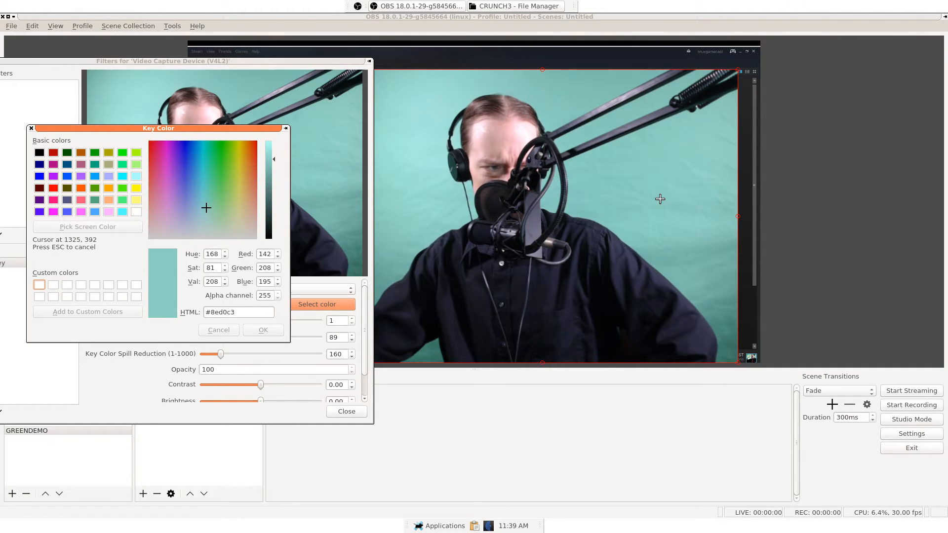
{"action": "mouse_move", "coordinate": [452, 173]}
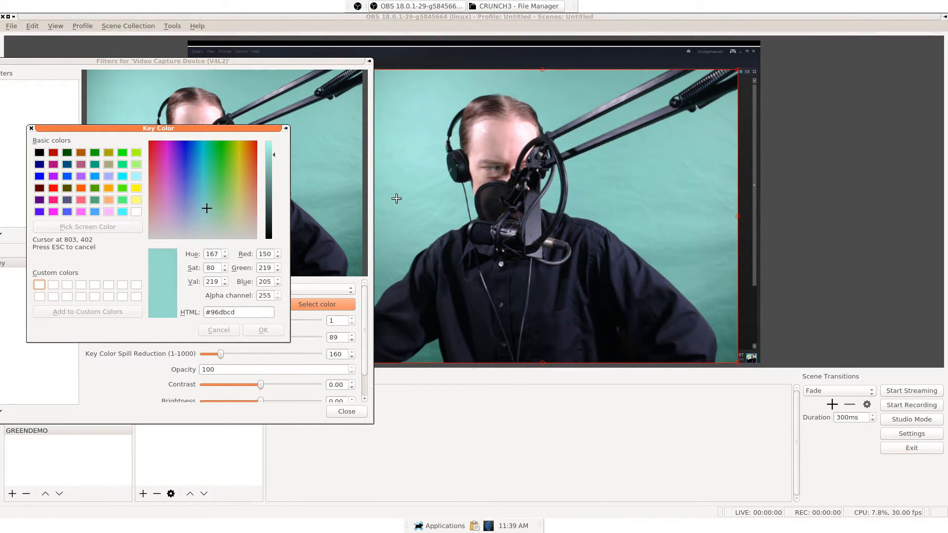
{"action": "mouse_move", "coordinate": [393, 157]}
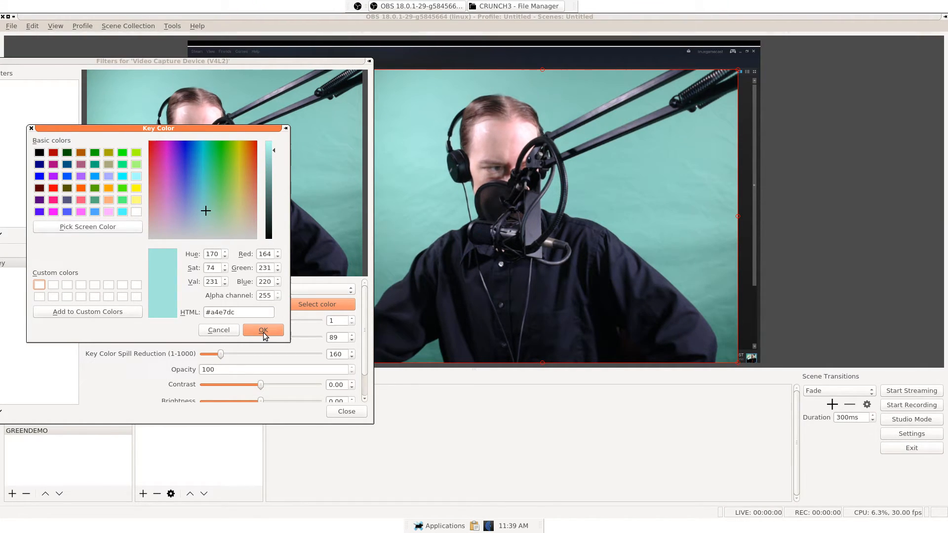
{"action": "left_click", "coordinate": [262, 329]}
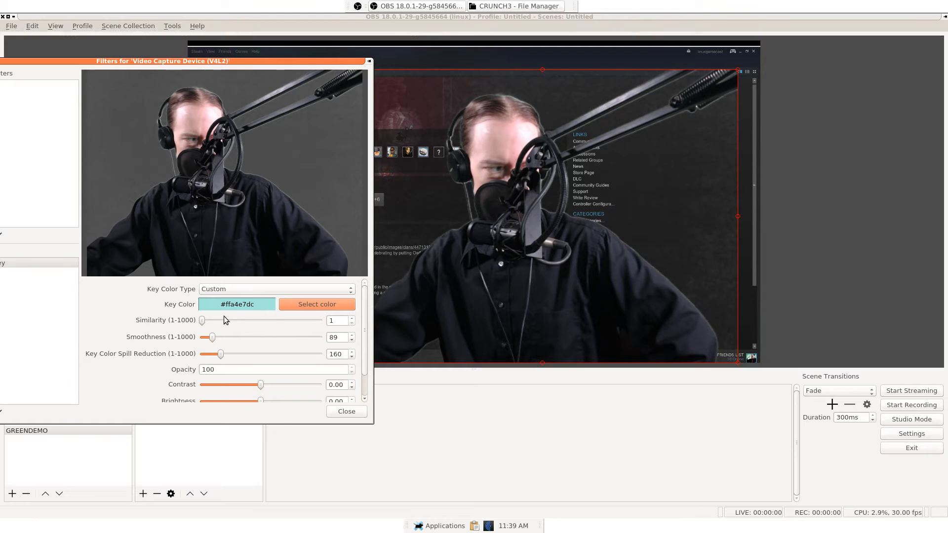
- Raise Similarity to 22 and close the webcam's Filters window
{"action": "triple_click", "coordinate": [336, 319]}
{"action": "type", "text": "22"}
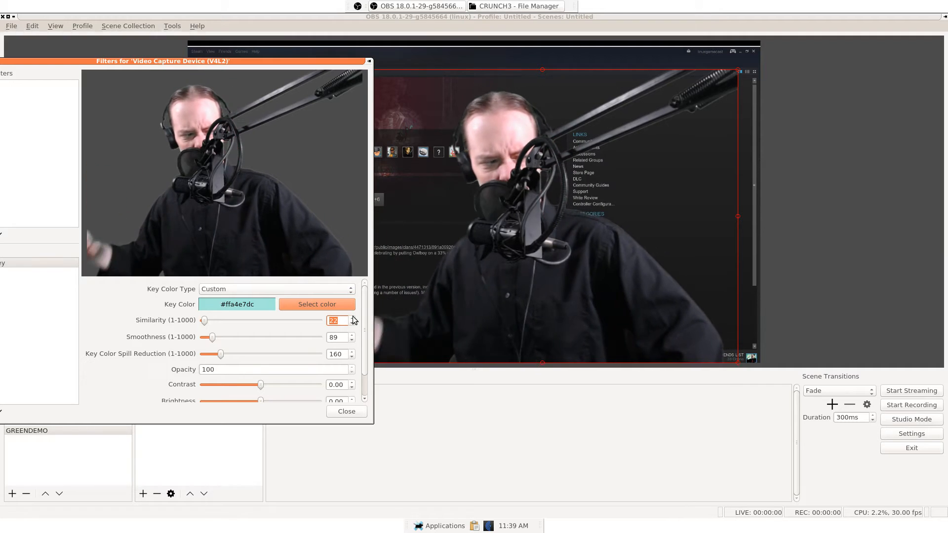
{"action": "scroll", "scroll_direction": "down", "scroll_amount": 3}
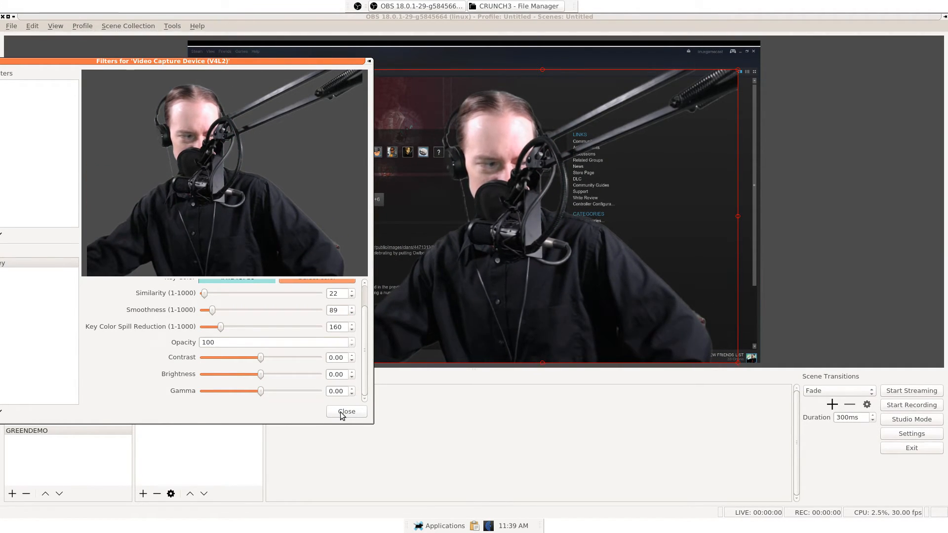
{"action": "left_click", "coordinate": [347, 410]}
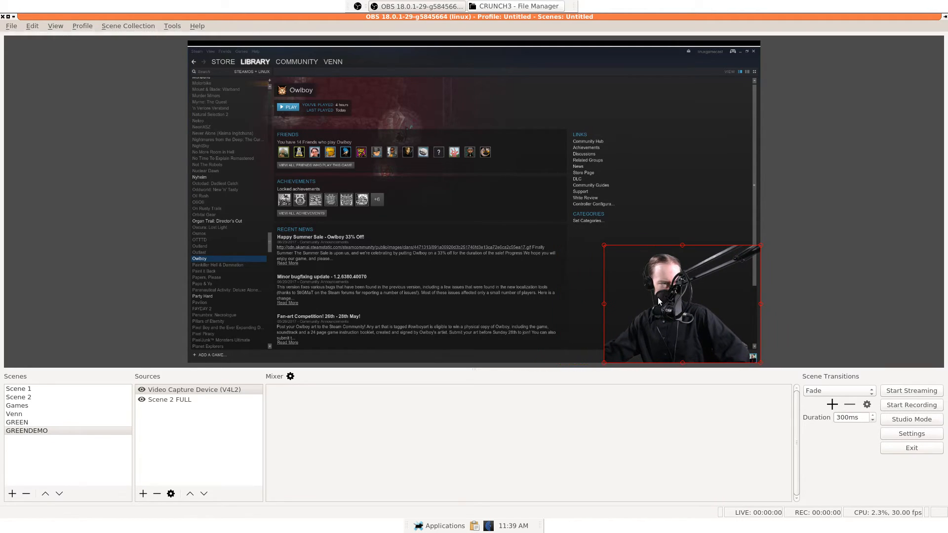
{"action": "mouse_move", "coordinate": [596, 246]}
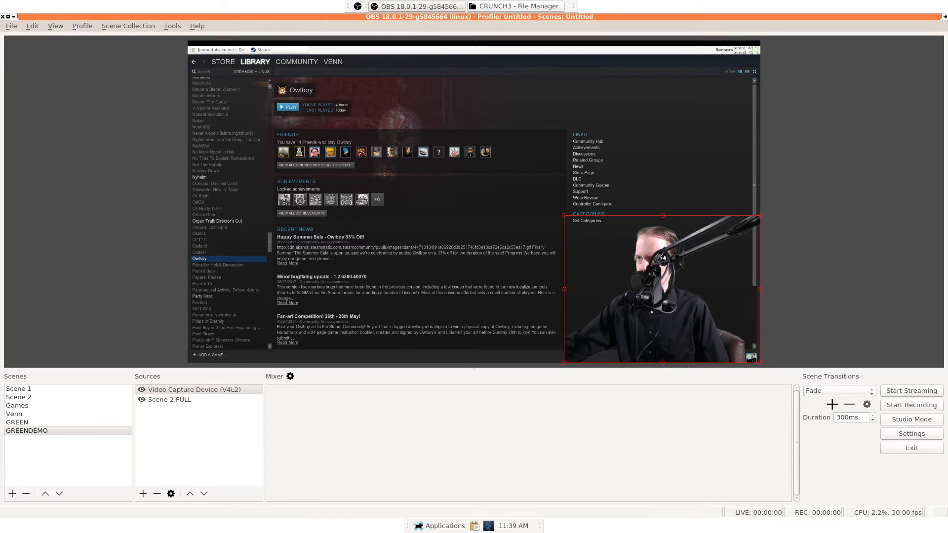
- Select the keyed webcam in the preview to reposition it toward the lower-right corner
{"action": "left_click", "coordinate": [289, 107]}
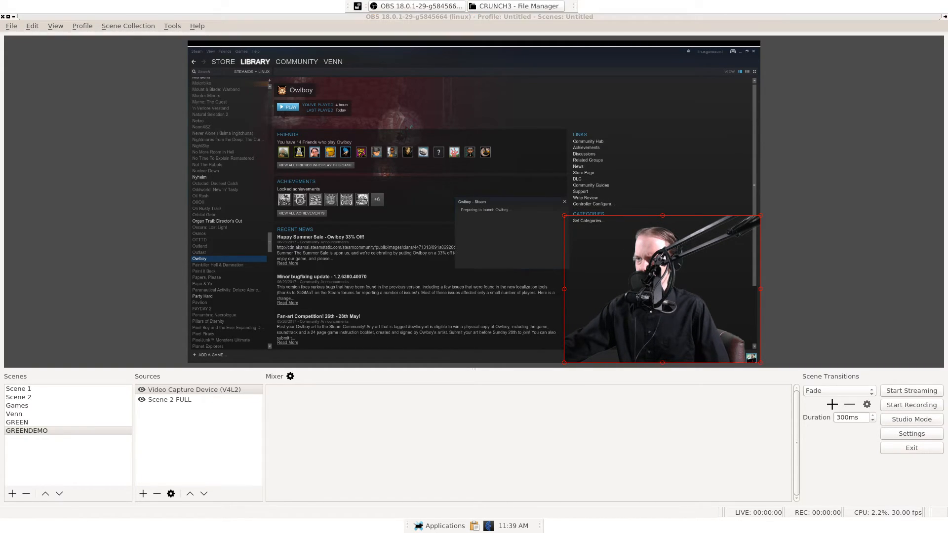